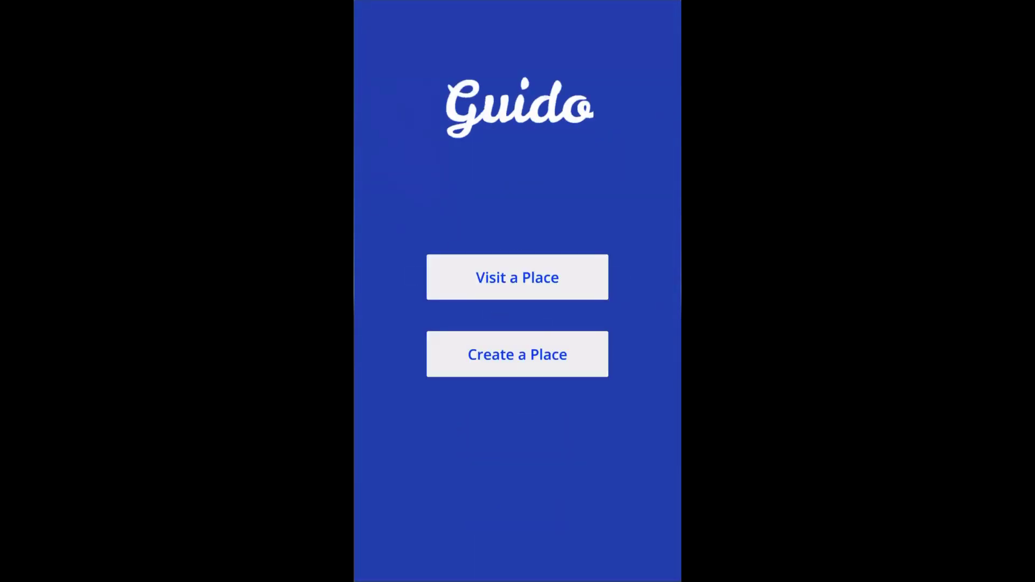
Create a new place, scan the floor, confirm the marker and mark the floor corners.
{"action": "left_click", "coordinate": [516, 277]}
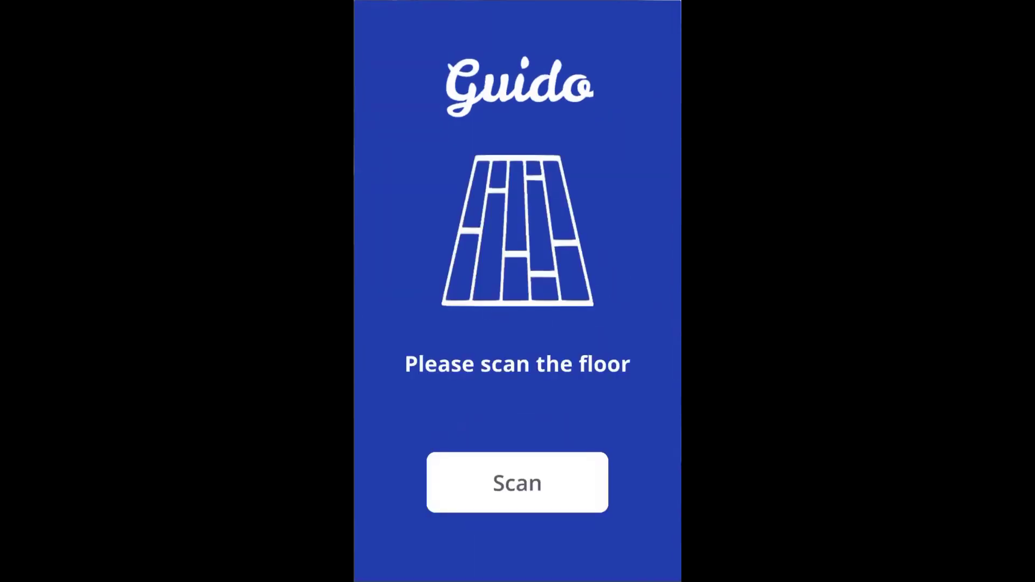
{"action": "left_click", "coordinate": [517, 482]}
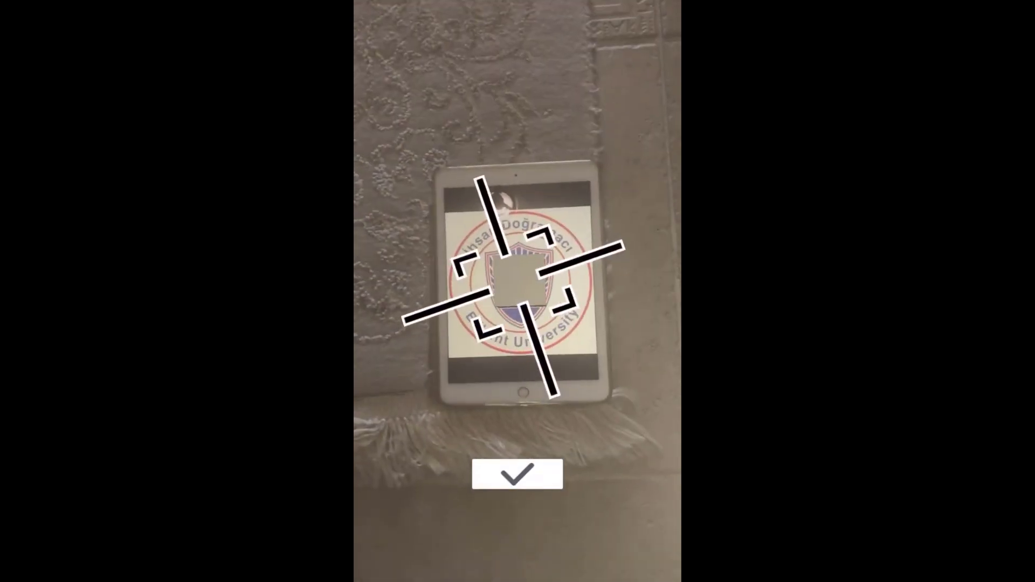
{"action": "left_click", "coordinate": [516, 473]}
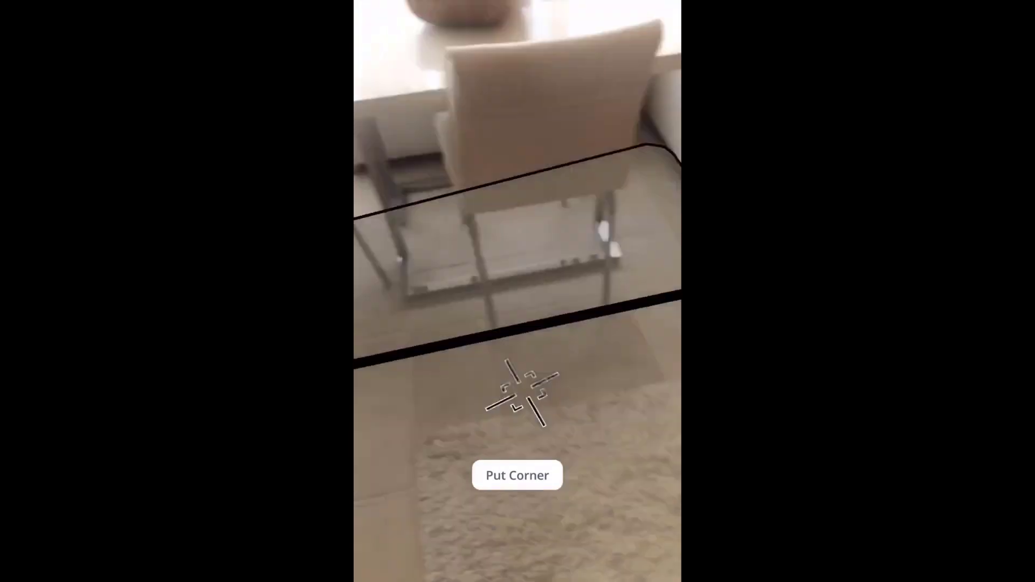
{"action": "left_click", "coordinate": [517, 474]}
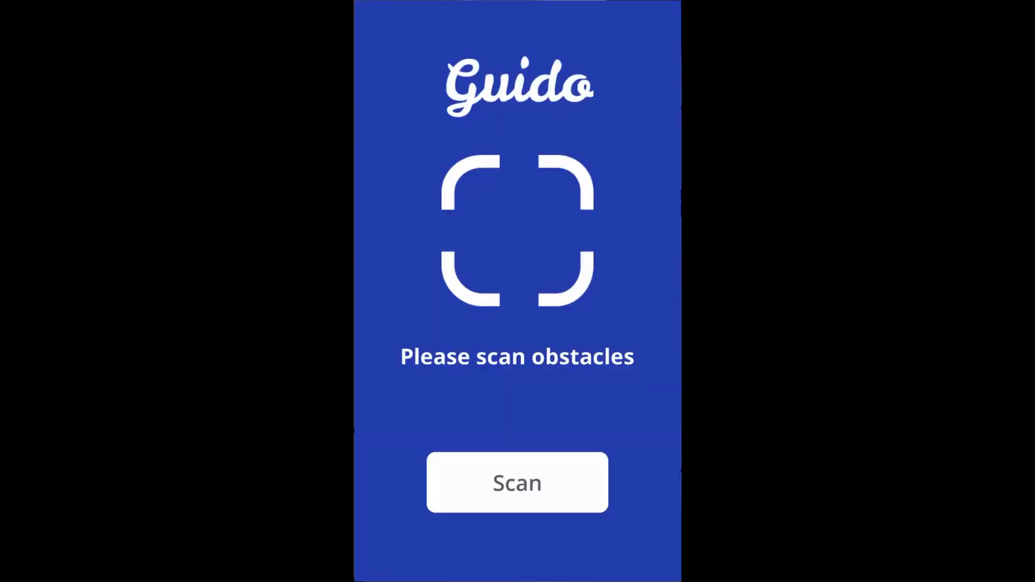
Scan obstacles and finish outlining the table's corners.
{"action": "left_click", "coordinate": [516, 481]}
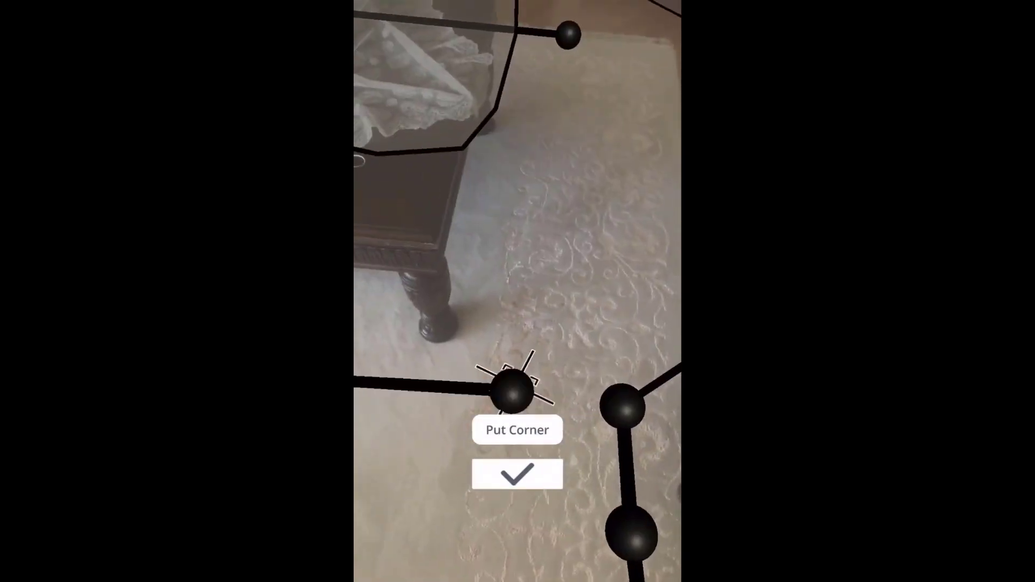
{"action": "left_click", "coordinate": [516, 474]}
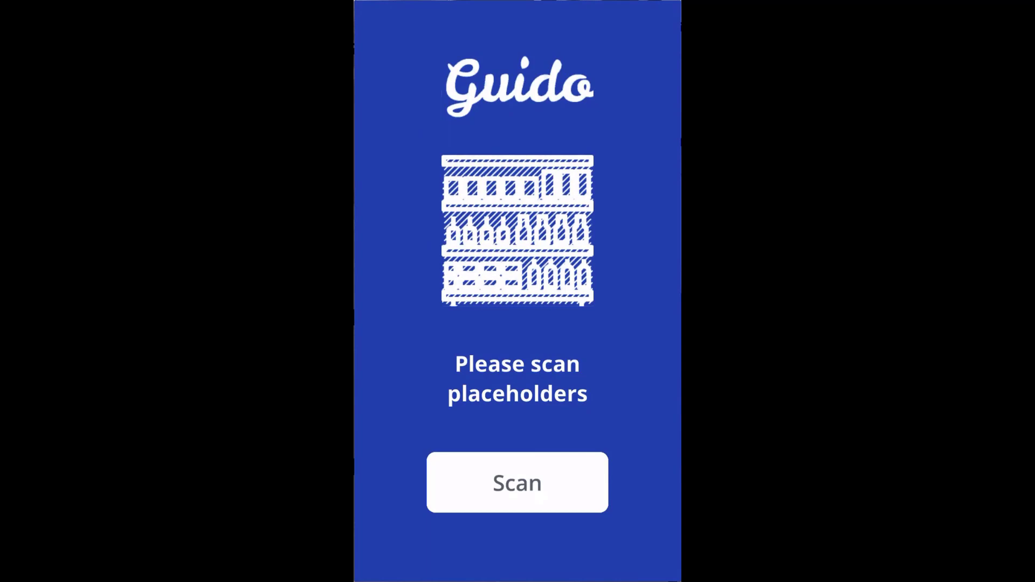
Scan the placeholder spots in AR and finish the place scan.
{"action": "left_click", "coordinate": [516, 482]}
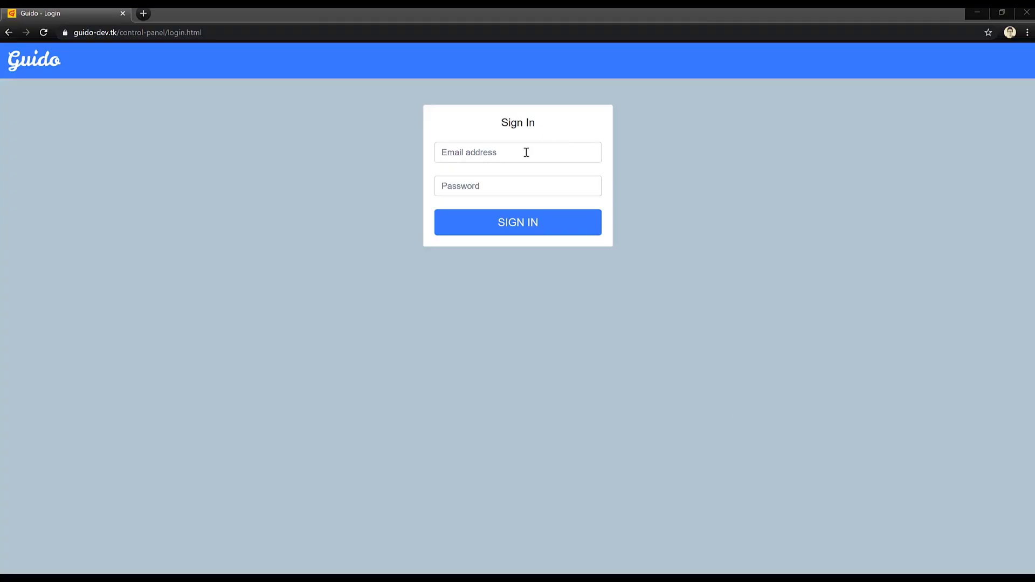
Sign in and save new descriptions 'This is my lovely bron' for brown sofa and 'I should stop wat' for Tv.
{"action": "left_click", "coordinate": [517, 222]}
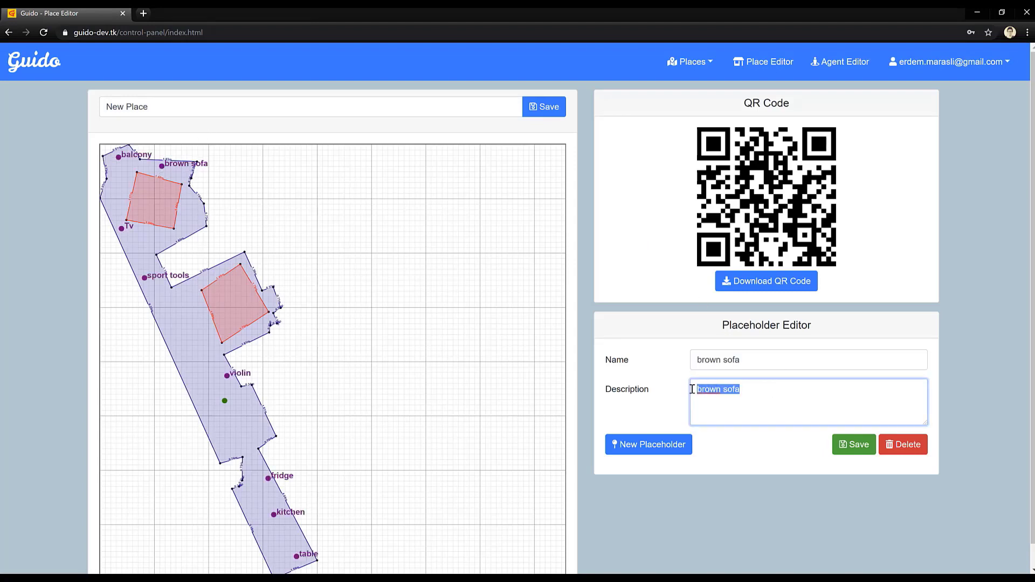
{"action": "type", "text": "This is my lovely bron"}
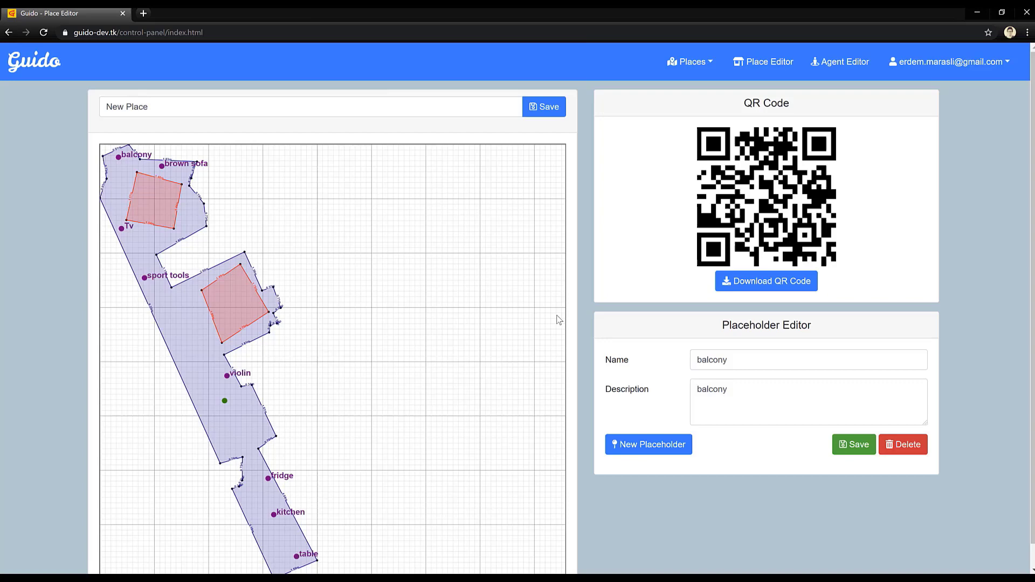
{"action": "type", "text": "I should stop wat"}
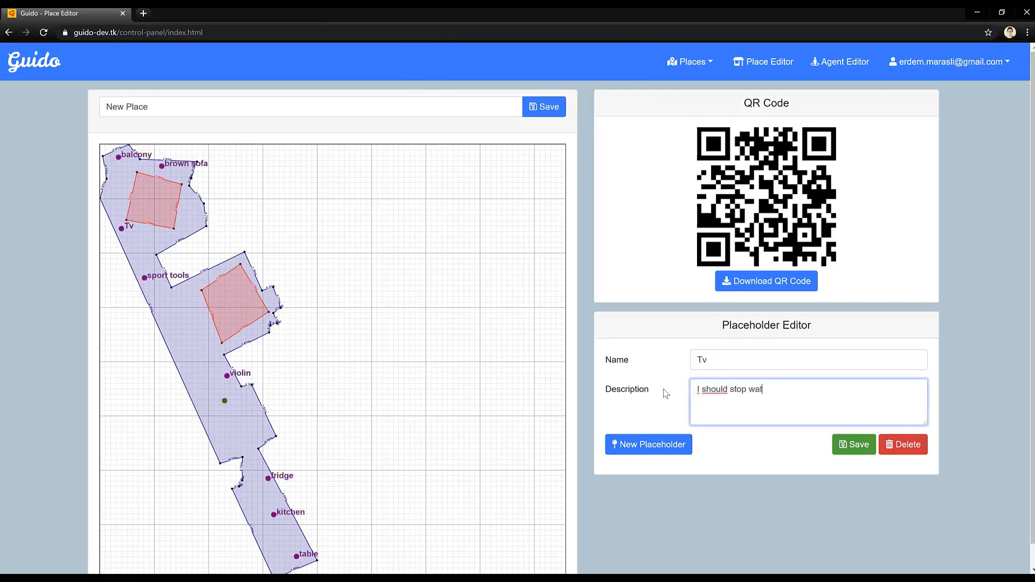
{"action": "left_click", "coordinate": [144, 275]}
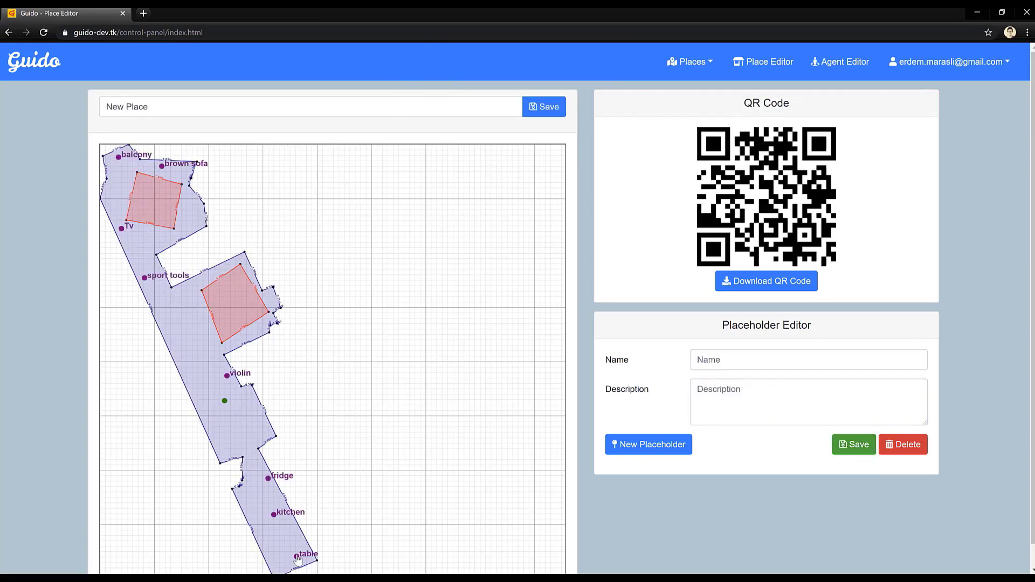
{"action": "mouse_move", "coordinate": [420, 399]}
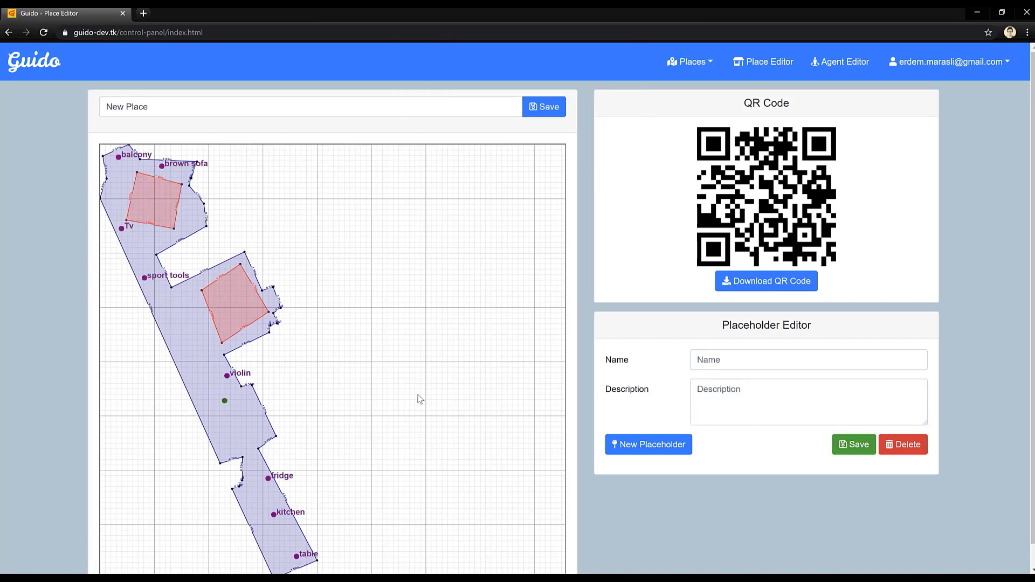
Add a 'Big Ta' placeholder on the second red obstacle with description 'I never u' and save it.
{"action": "type", "text": "Big Ta"}
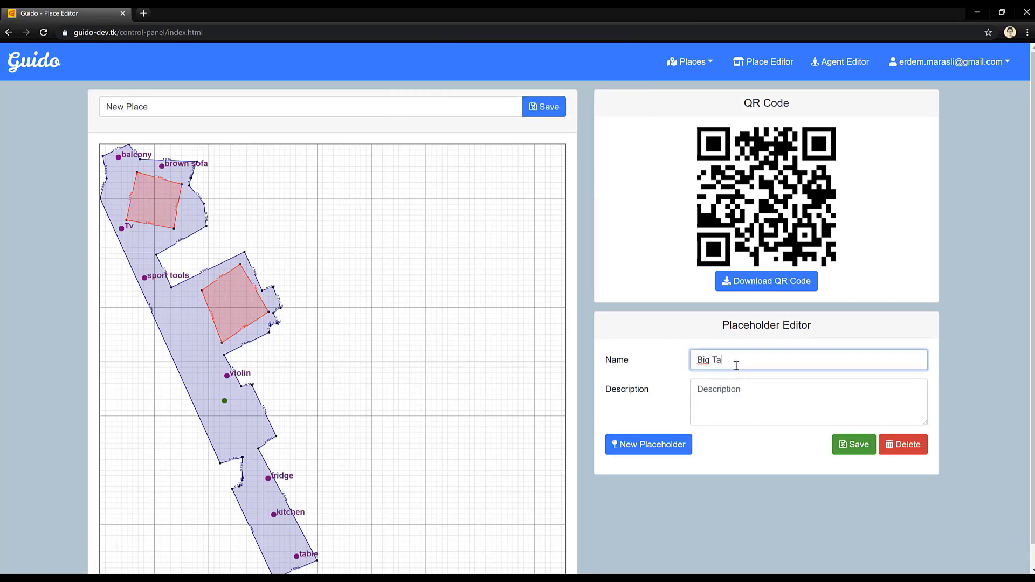
{"action": "left_click", "coordinate": [648, 444]}
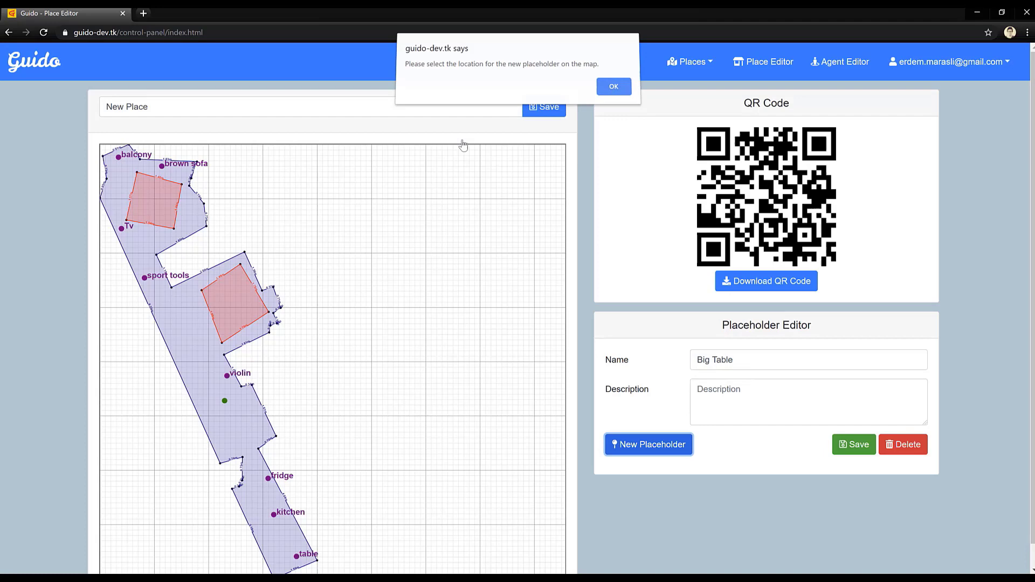
{"action": "left_click", "coordinate": [613, 86]}
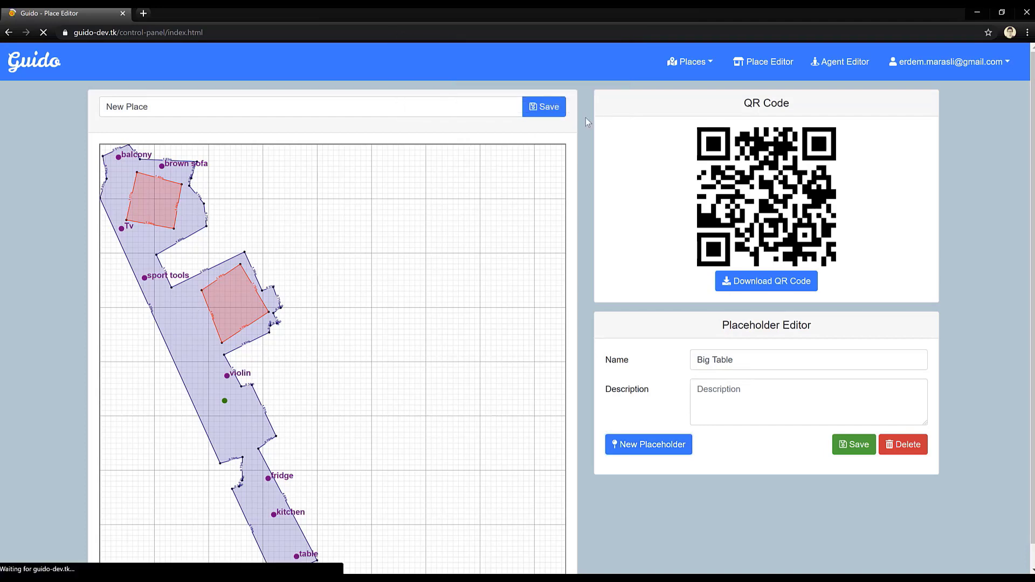
{"action": "type", "text": "I never u"}
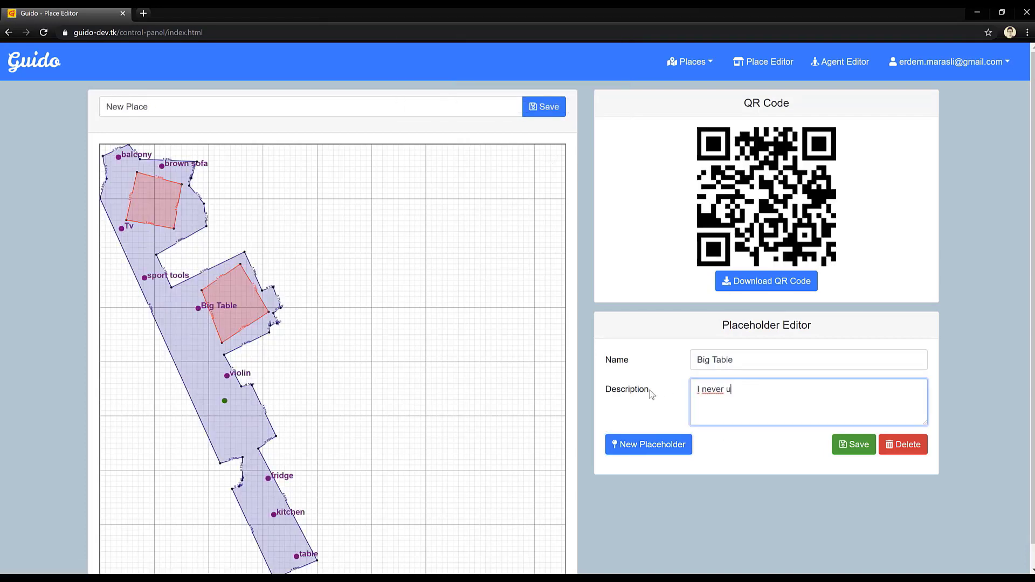
{"action": "left_click", "coordinate": [273, 512]}
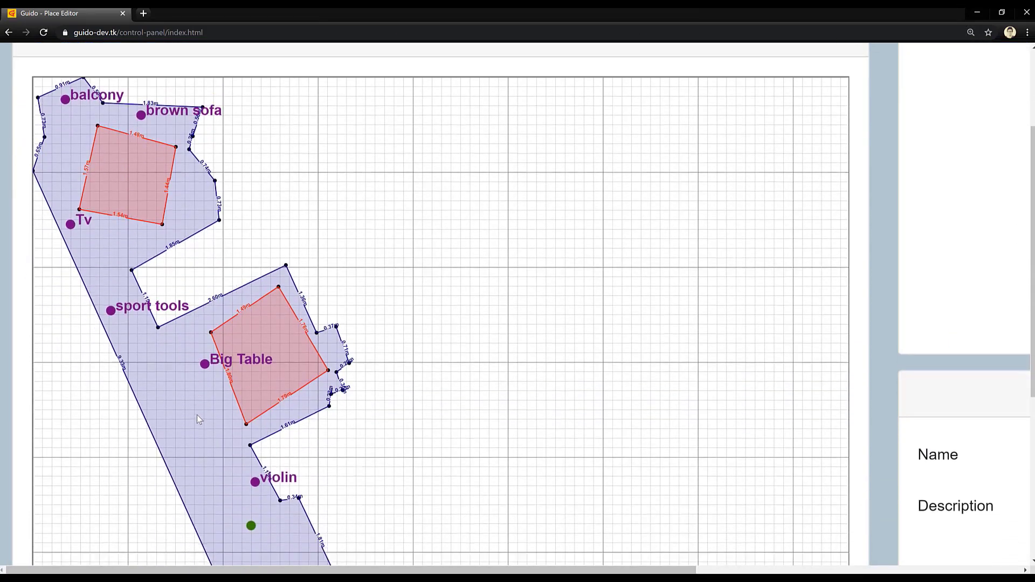
Review the finished map and switch to the Agent Editor with the 3D agent.
{"action": "scroll", "scroll_direction": "down", "scroll_amount": 3}
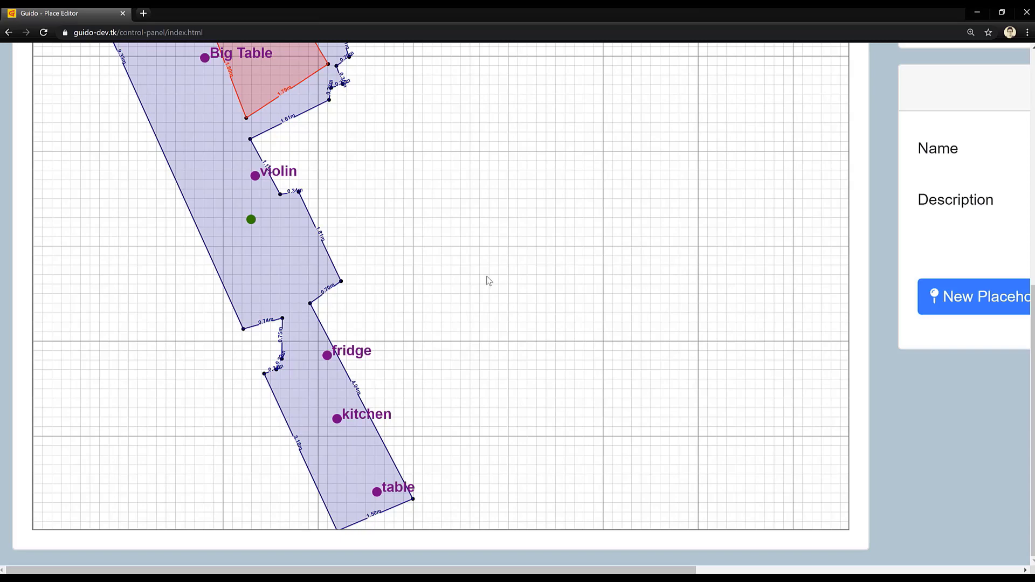
{"action": "left_click", "coordinate": [854, 61]}
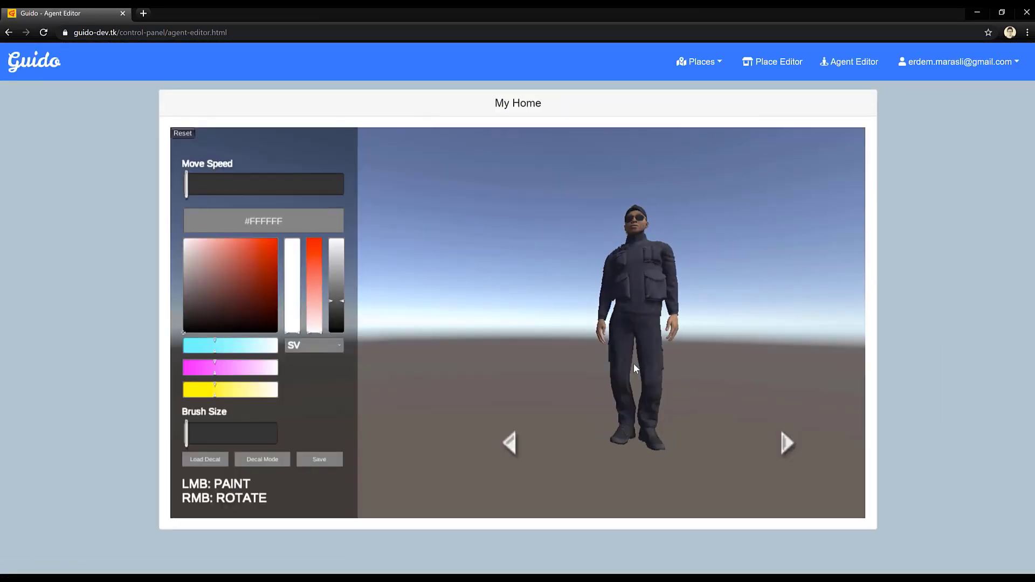
Paint a colour onto the agent's body, then scan the floor in the mobile app to begin navigating.
{"action": "left_click", "coordinate": [292, 240]}
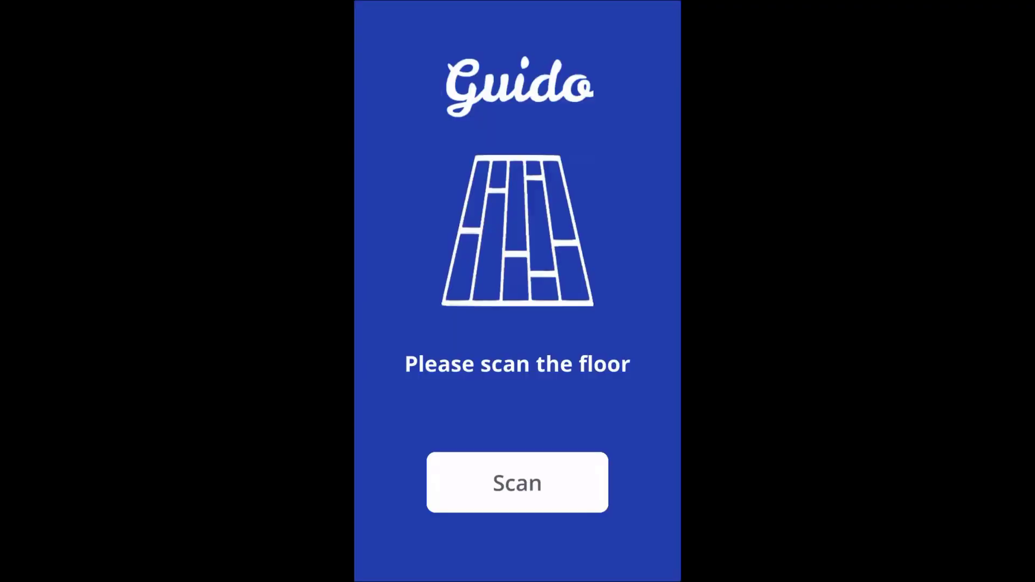
{"action": "left_click", "coordinate": [516, 482]}
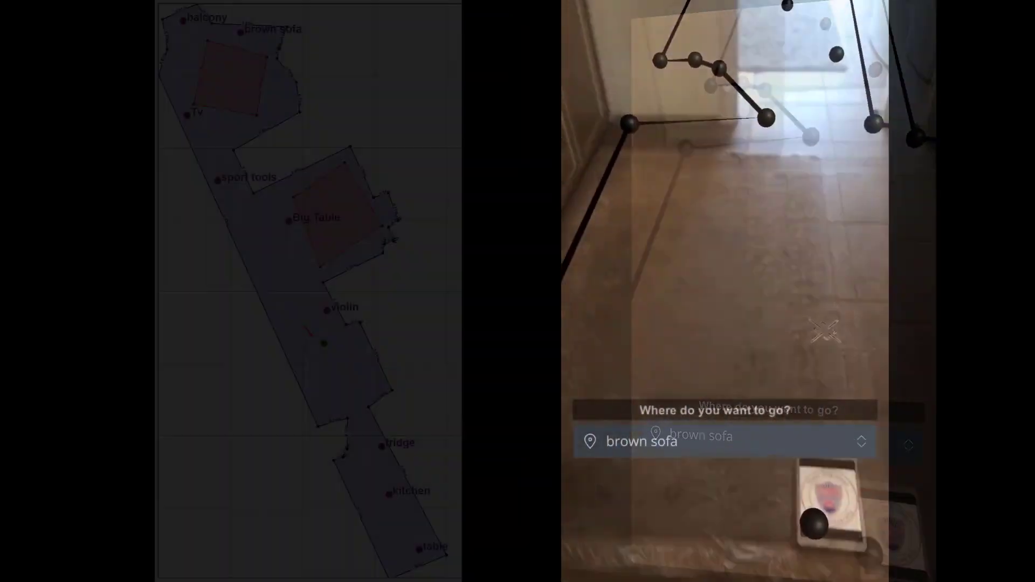
Navigate to the brown sofa, view its placeholder card and dismiss it.
{"action": "left_click", "coordinate": [722, 440]}
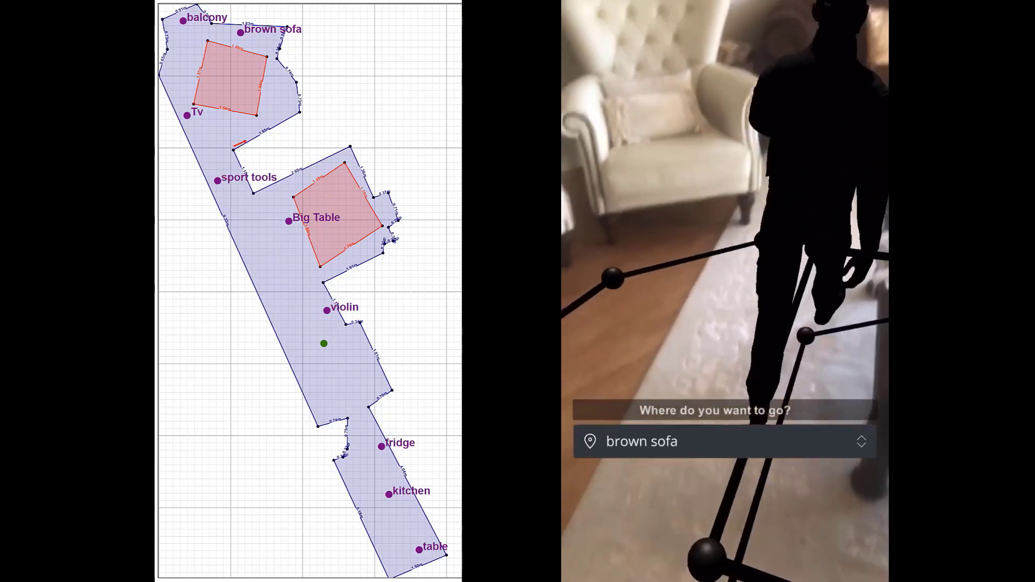
{"action": "left_click", "coordinate": [723, 441]}
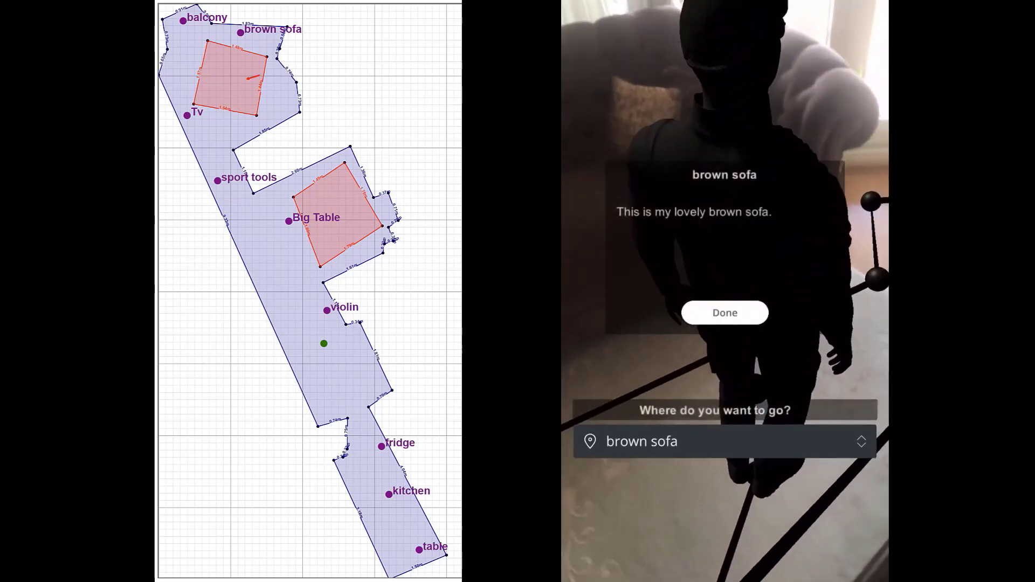
{"action": "left_click", "coordinate": [723, 313]}
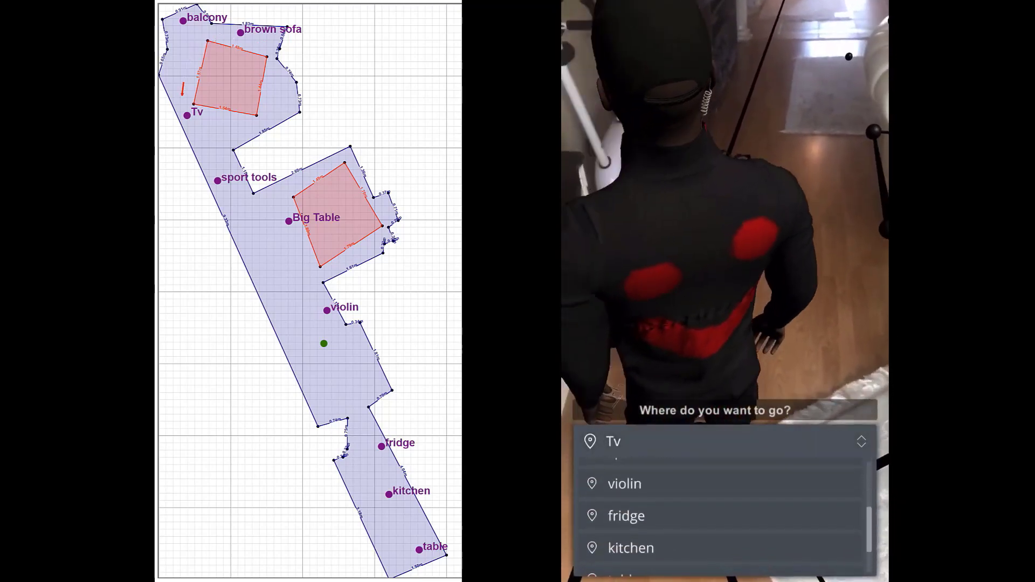
Choose violin, then fridge from the destination list as the next targets.
{"action": "left_click", "coordinate": [624, 483]}
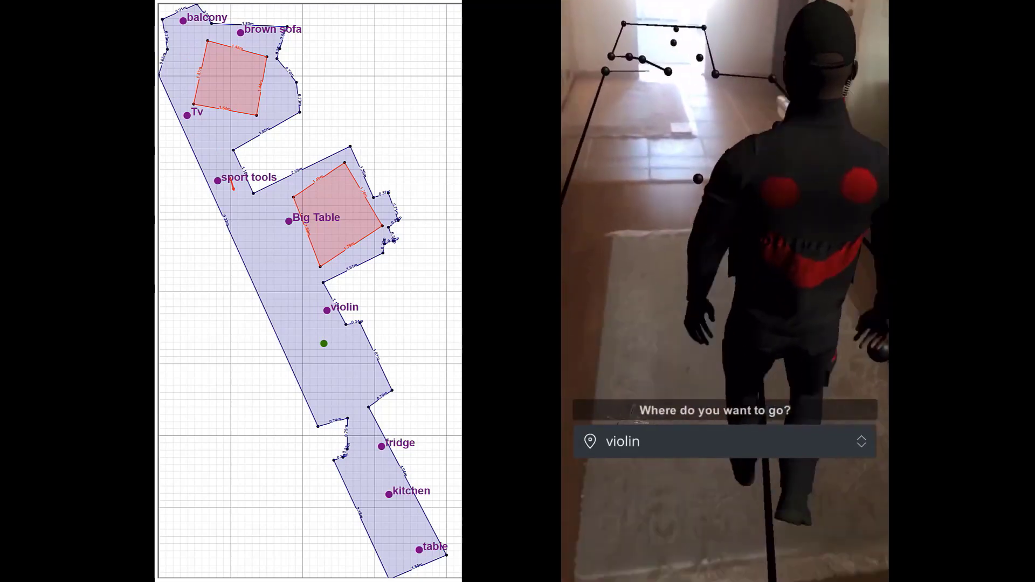
{"action": "left_click", "coordinate": [861, 442]}
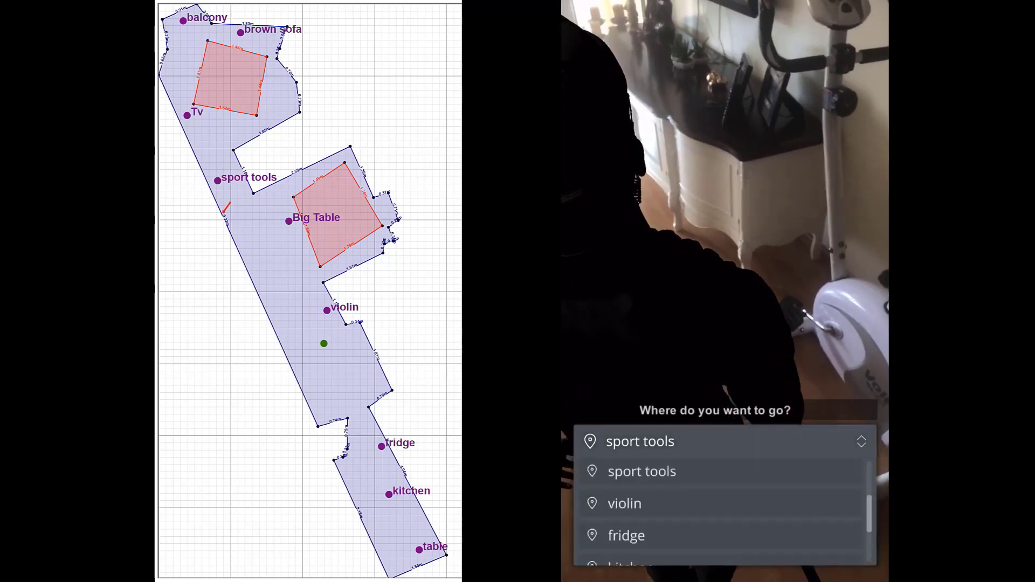
{"action": "left_click", "coordinate": [625, 534]}
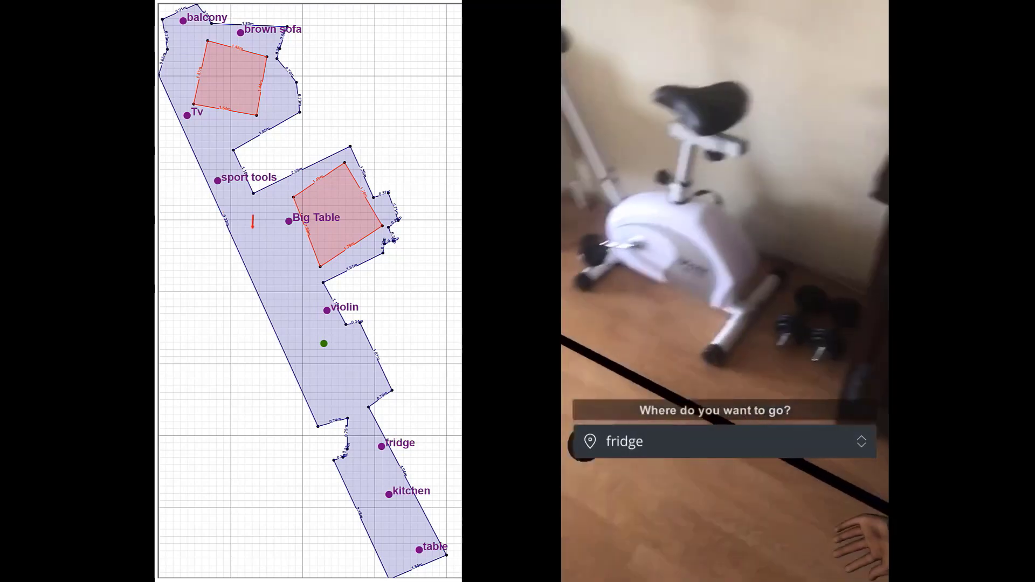